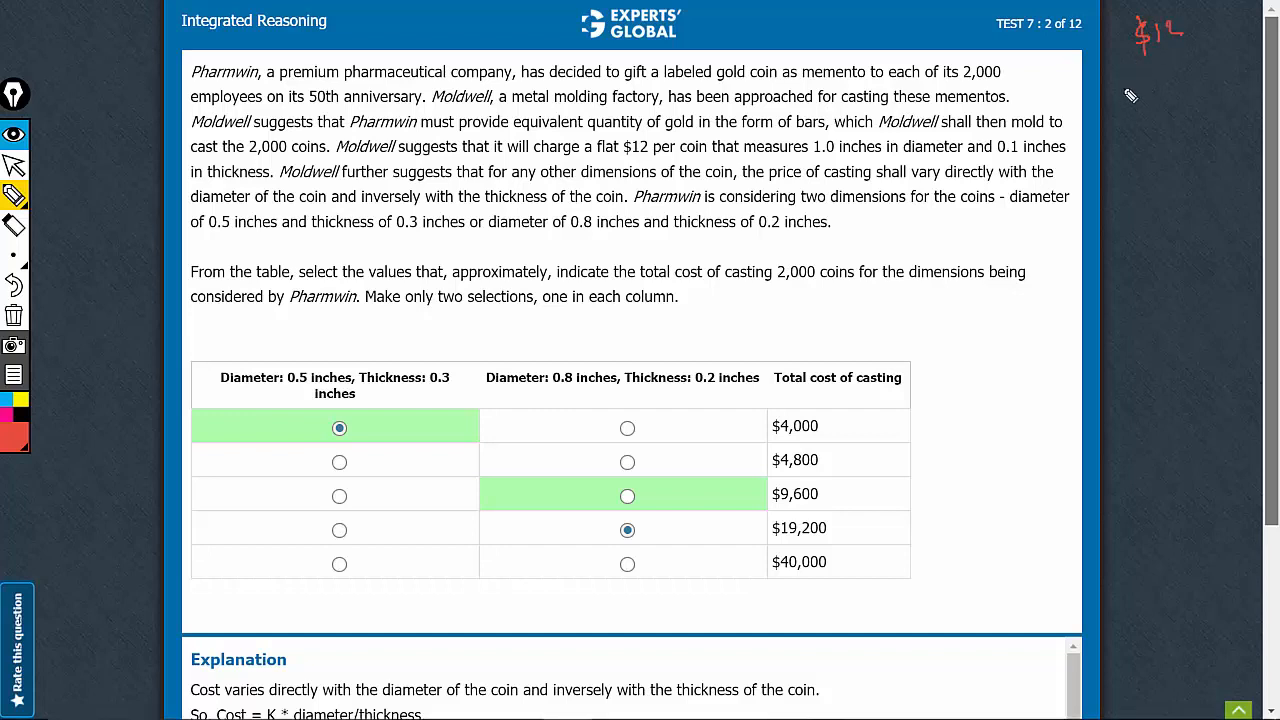
- Write margin notes $12, D→1, T→0.1, D→.5, T→.3 and tick the first column
drag(1105, 95, 1195, 100)
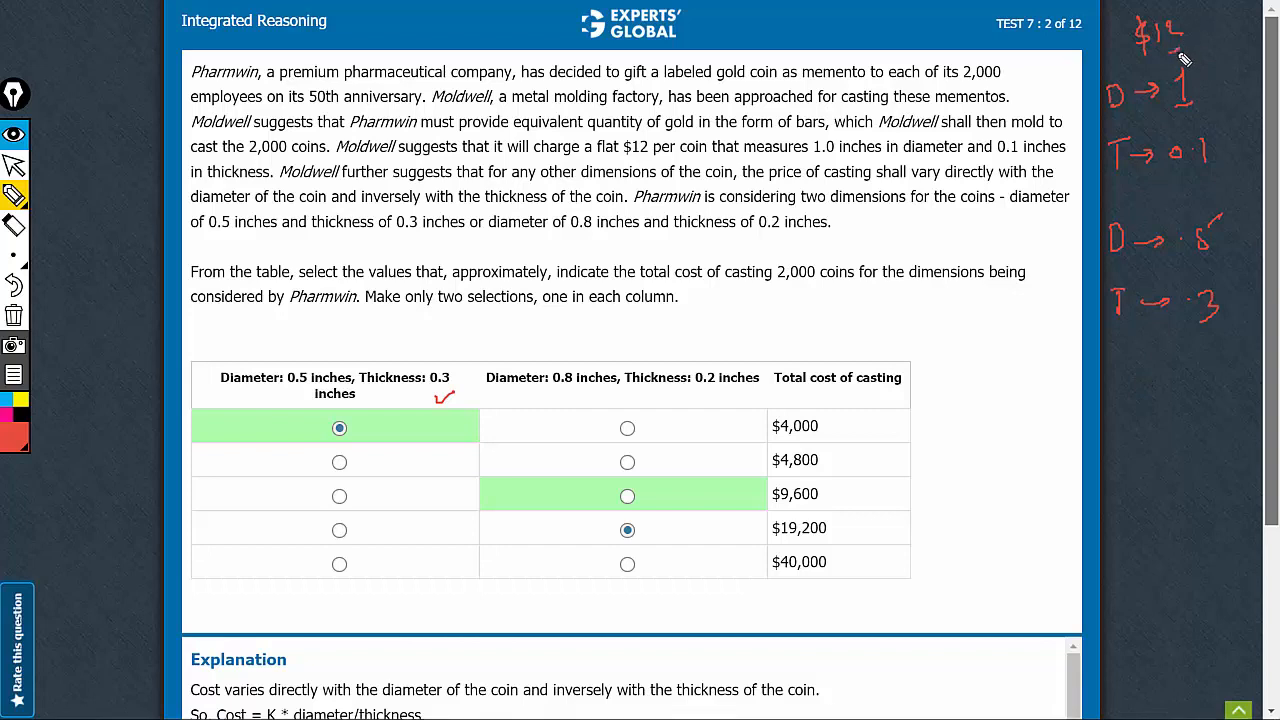
mouse_move(1132, 404)
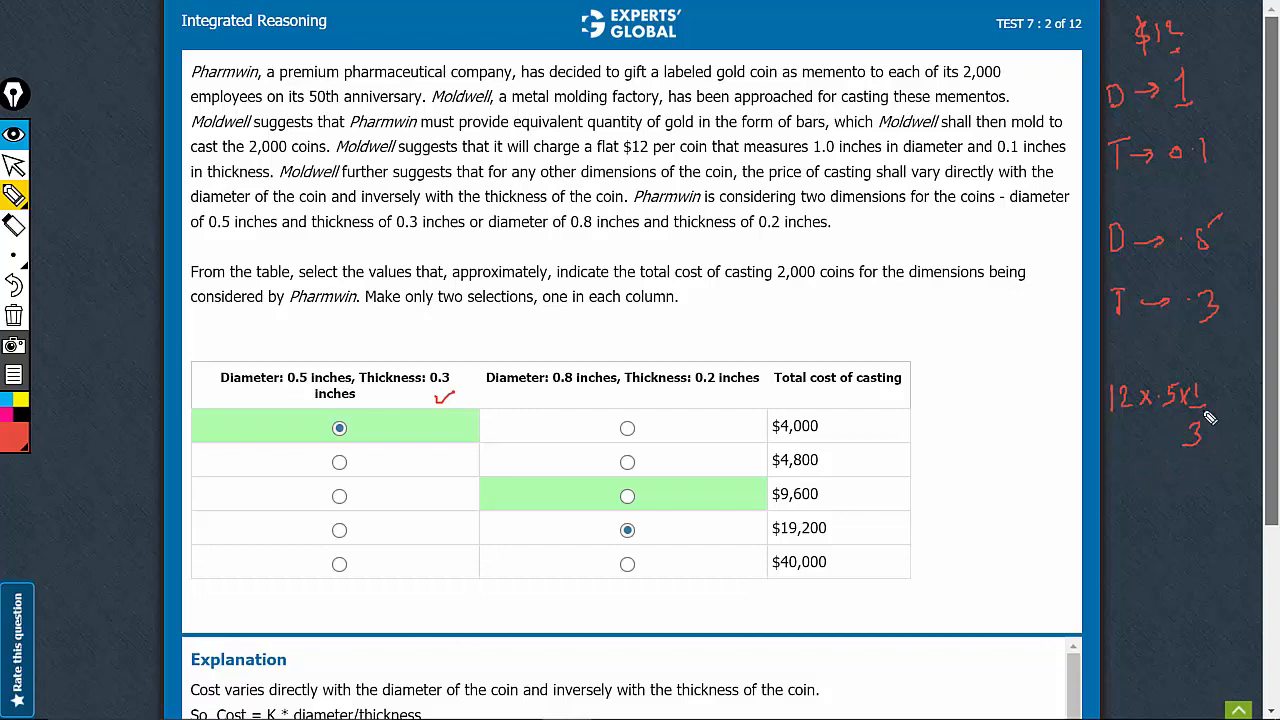
mouse_move(1128, 498)
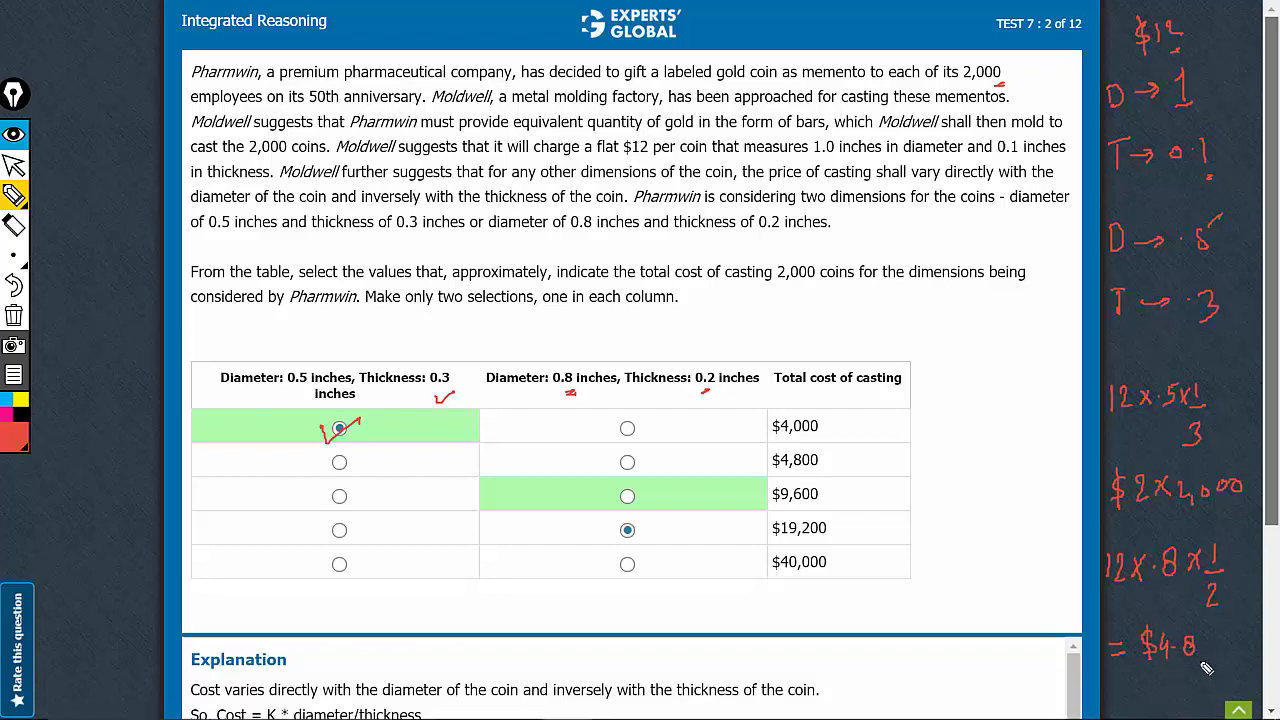
mouse_move(765, 315)
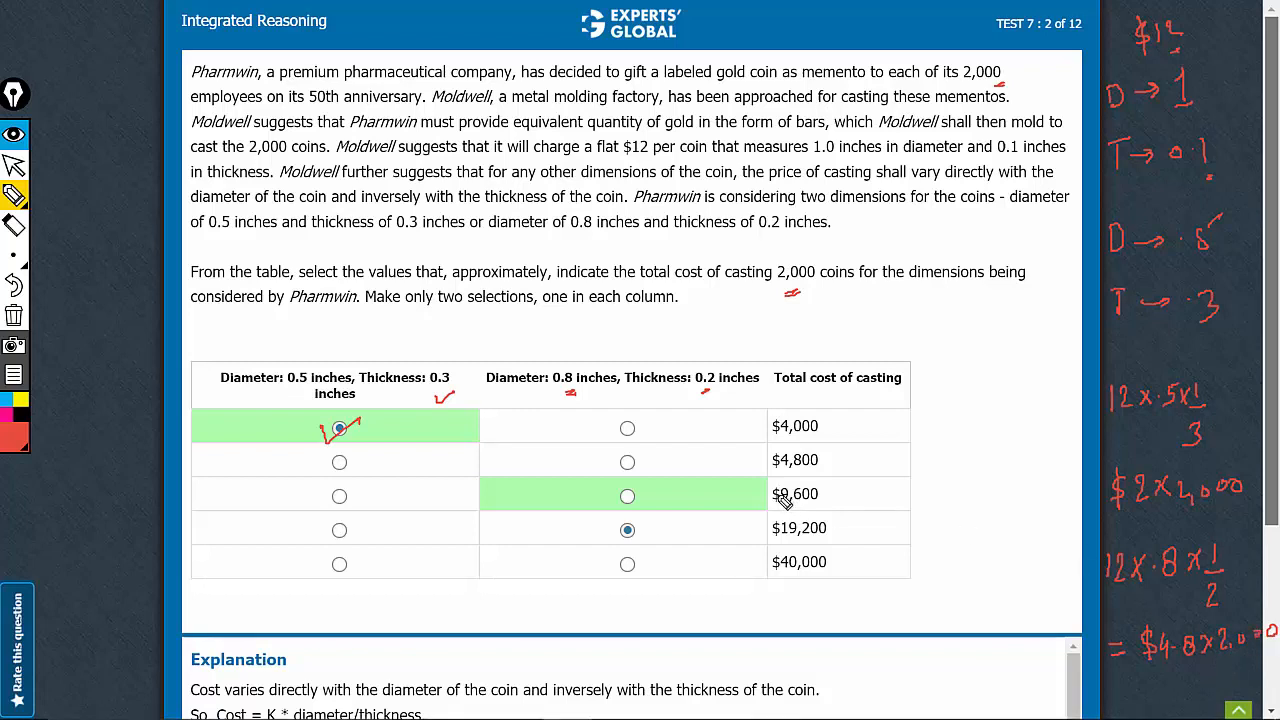
- Draw a tick over the $9,600 radio button in the second column
drag(610, 505, 650, 483)
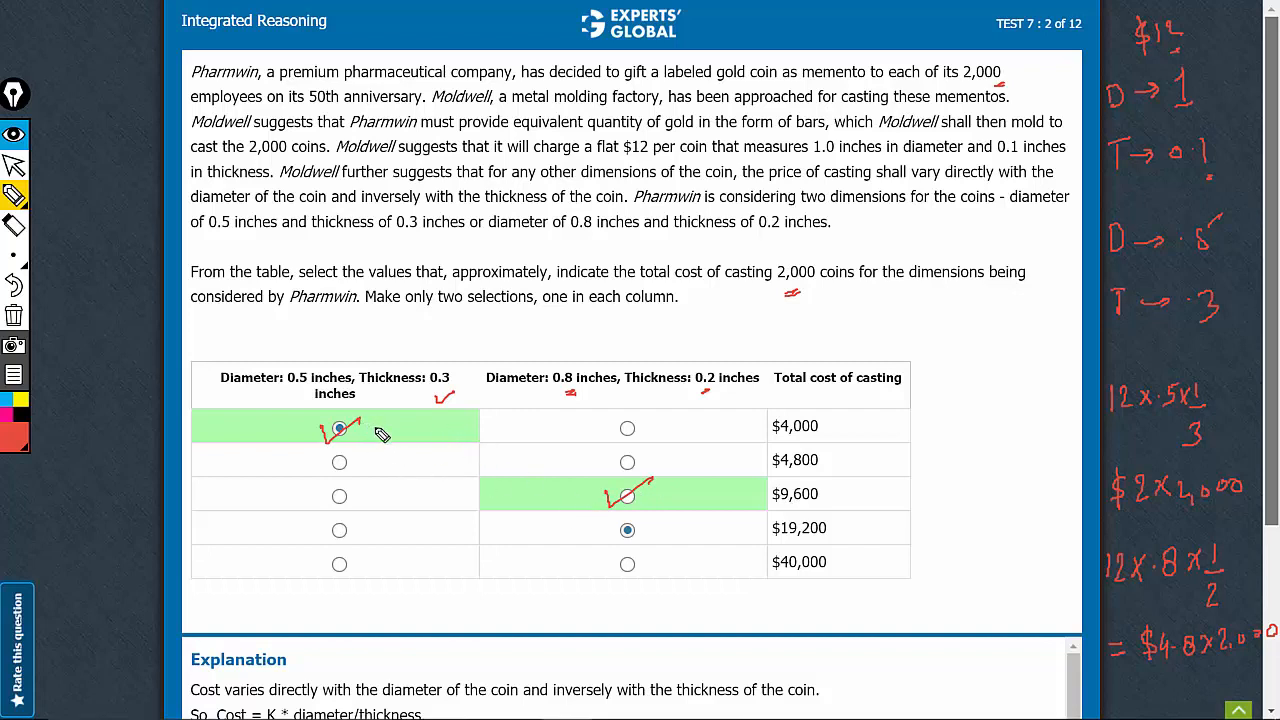
mouse_move(673, 419)
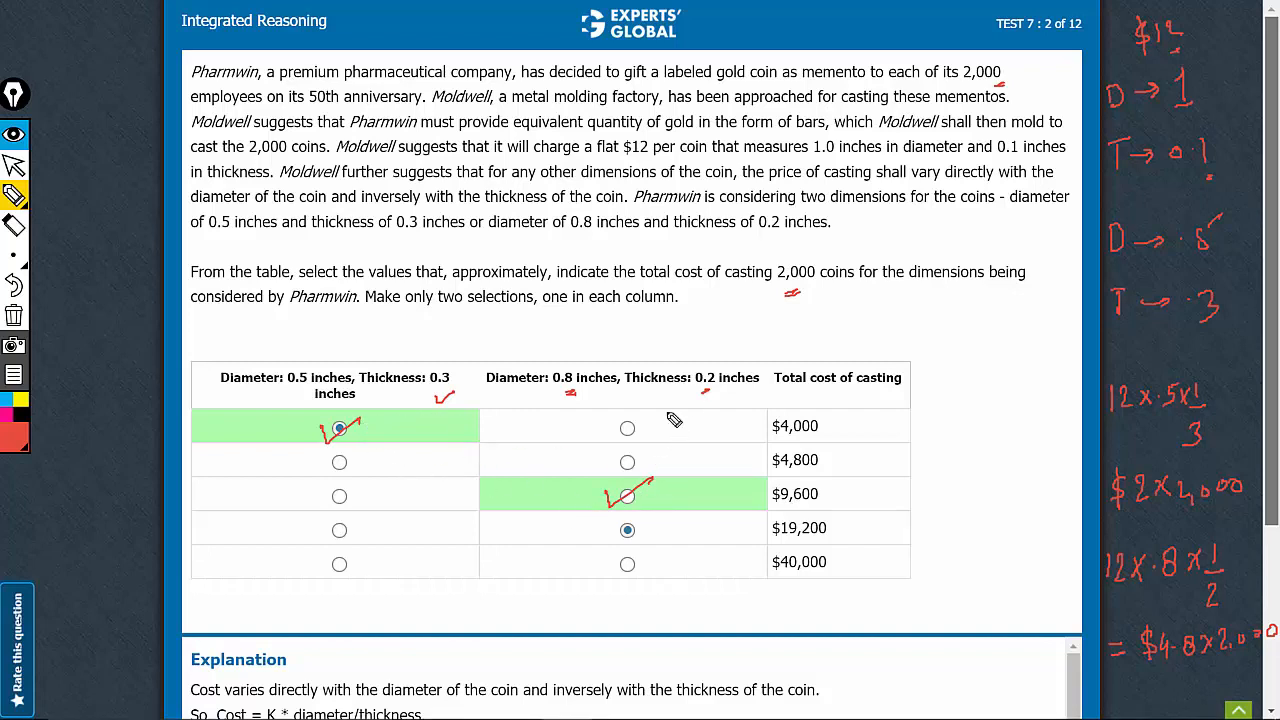